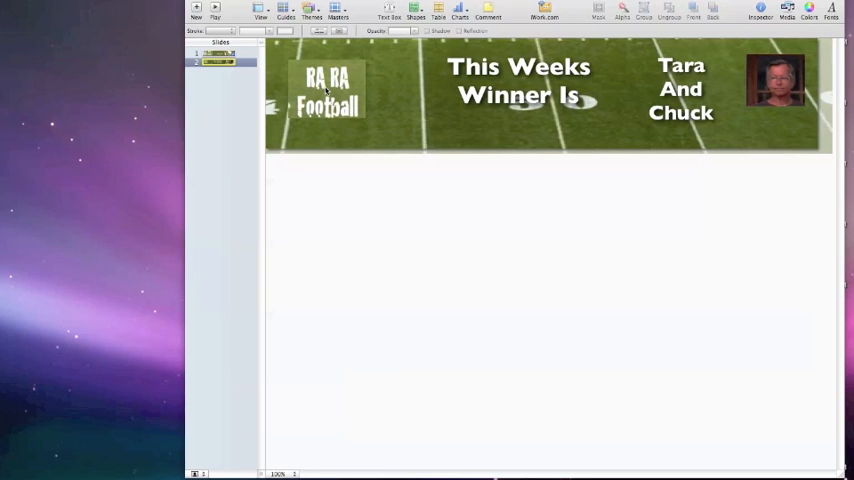
{"action": "mouse_move", "coordinate": [420, 205]}
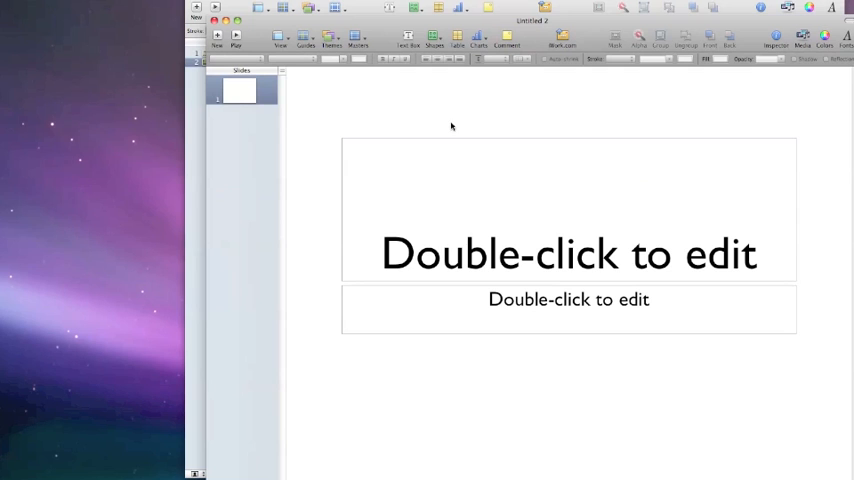
{"action": "mouse_move", "coordinate": [505, 140]}
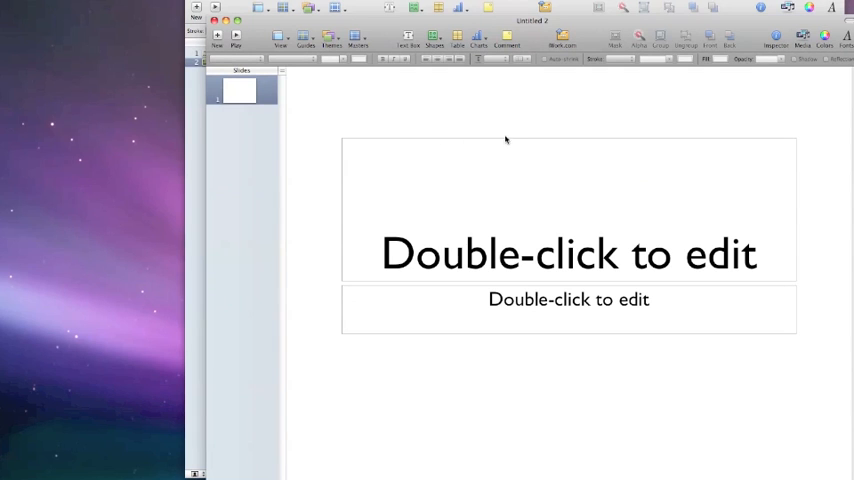
- Apply the Blank layout to the first slide so it has no title or subtitle
{"action": "left_click", "coordinate": [568, 299]}
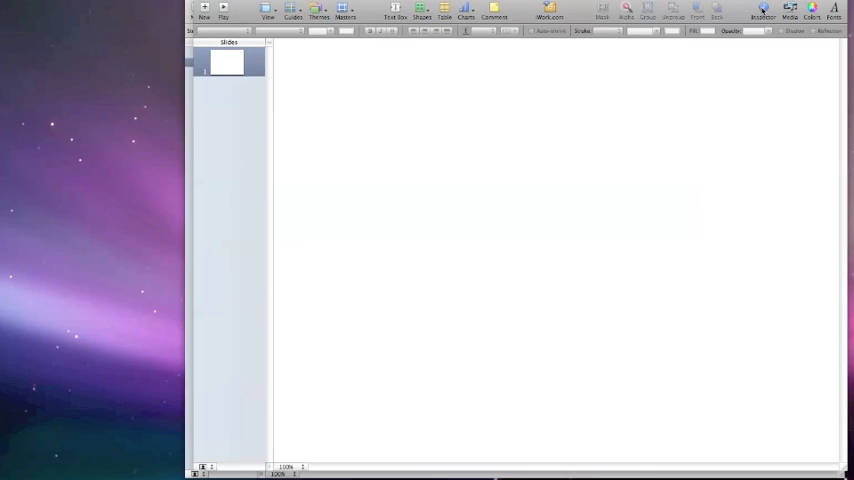
- Set a custom slide size of 1000 × 200 pixels in the Document inspector
{"action": "left_click", "coordinate": [763, 12]}
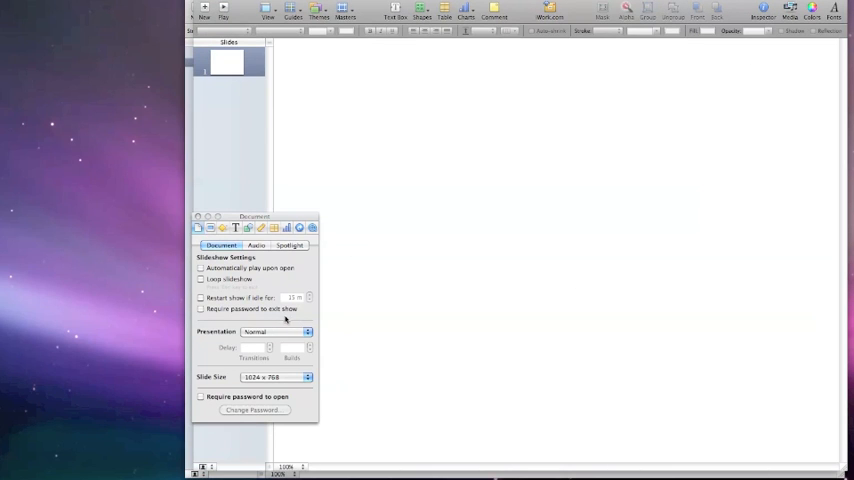
{"action": "mouse_move", "coordinate": [221, 382]}
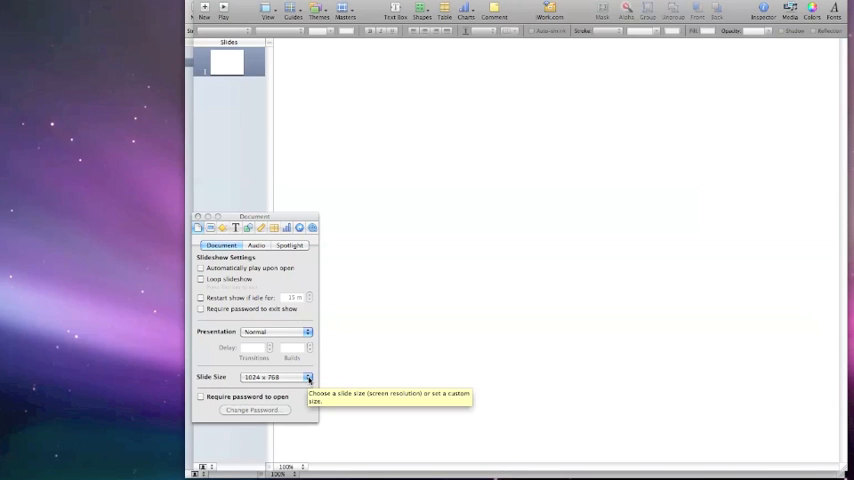
{"action": "left_click", "coordinate": [308, 377]}
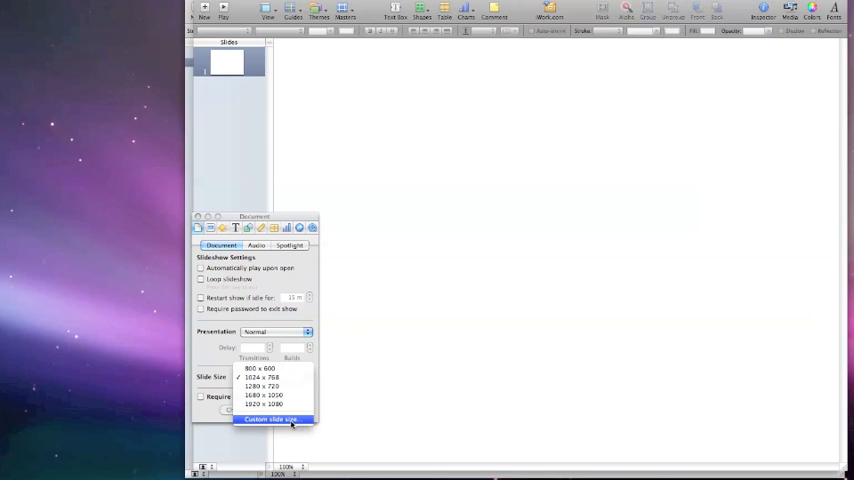
{"action": "left_click", "coordinate": [271, 419]}
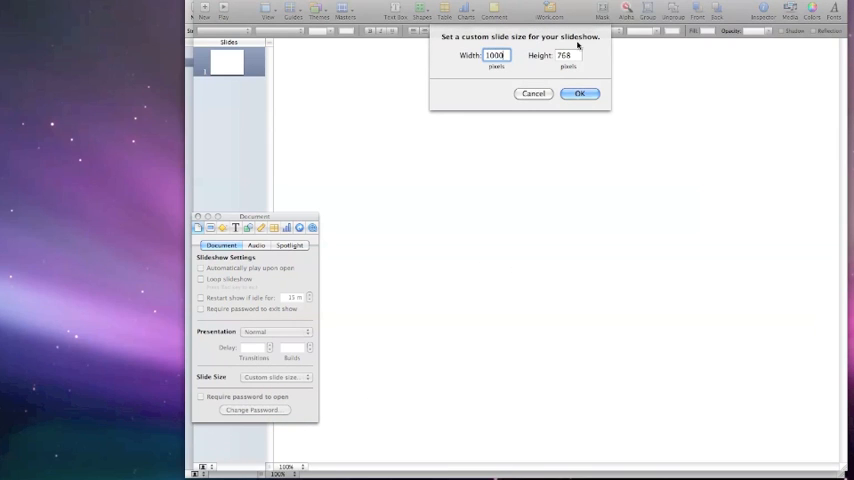
{"action": "left_click", "coordinate": [568, 55]}
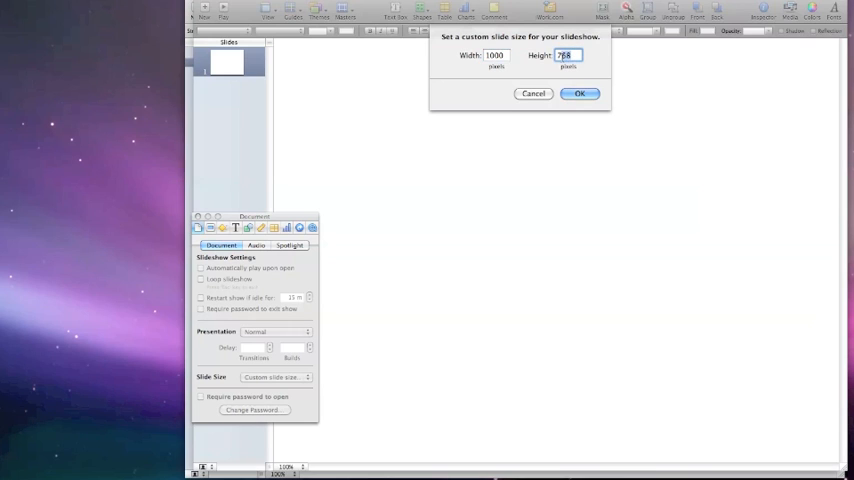
{"action": "type", "text": "2"}
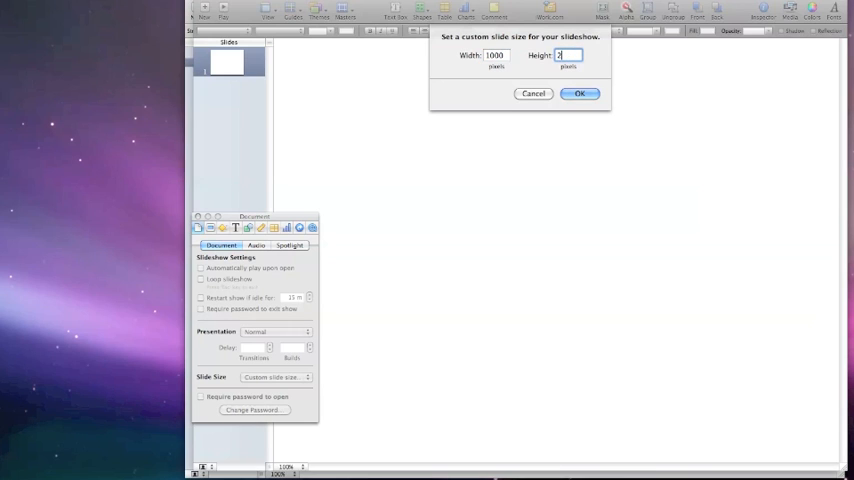
{"action": "type", "text": "00"}
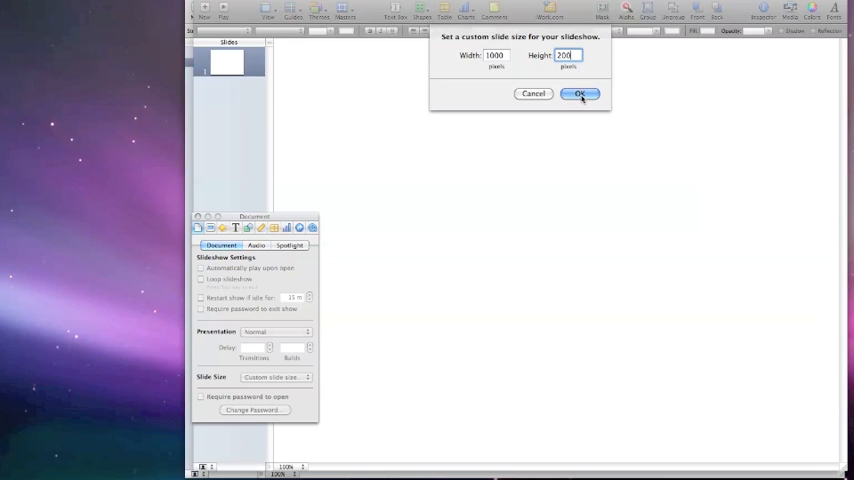
{"action": "left_click", "coordinate": [580, 93]}
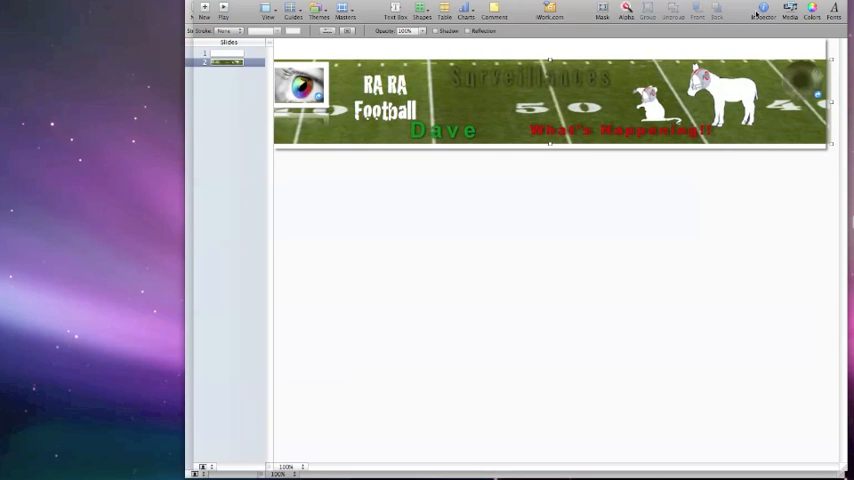
- Check the football field picture's metrics and place it onto slide 2
{"action": "left_click", "coordinate": [762, 11]}
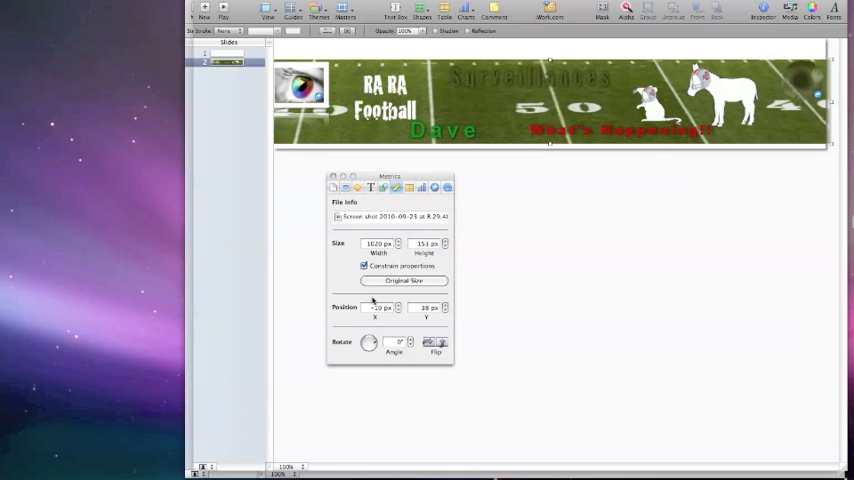
{"action": "left_click", "coordinate": [364, 265]}
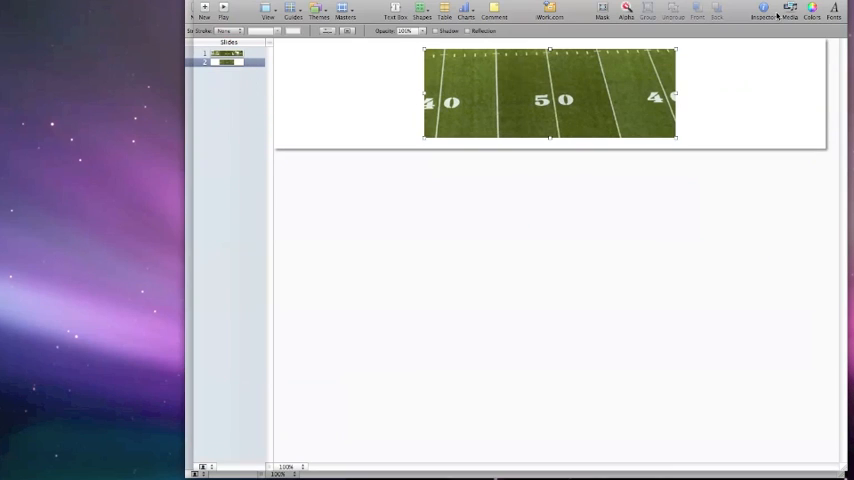
- Stretch the field photo full width, add 'RA RA Football', and paste the winner text and portrait
{"action": "left_click", "coordinate": [763, 11]}
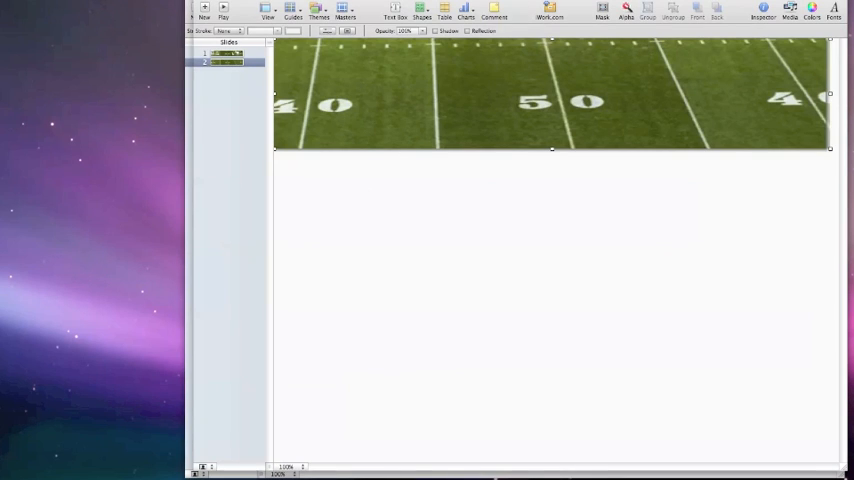
{"action": "type", "text": "RA RA Football"}
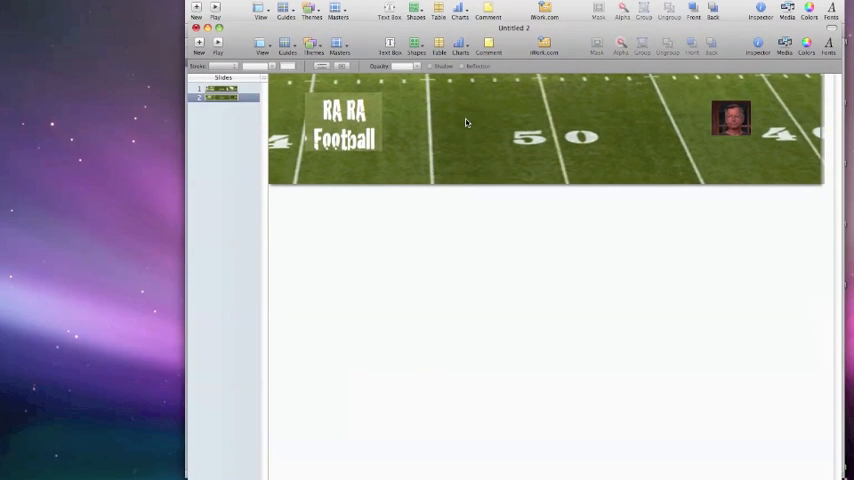
{"action": "right_click", "coordinate": [465, 123]}
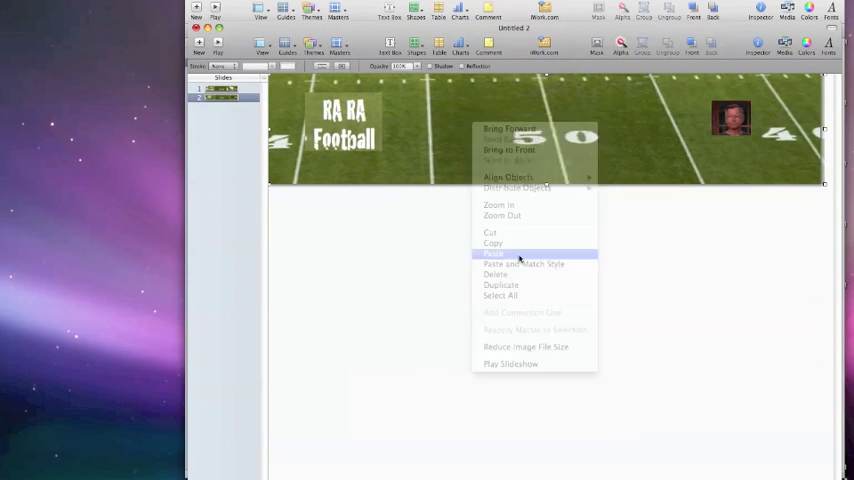
{"action": "left_click", "coordinate": [492, 253]}
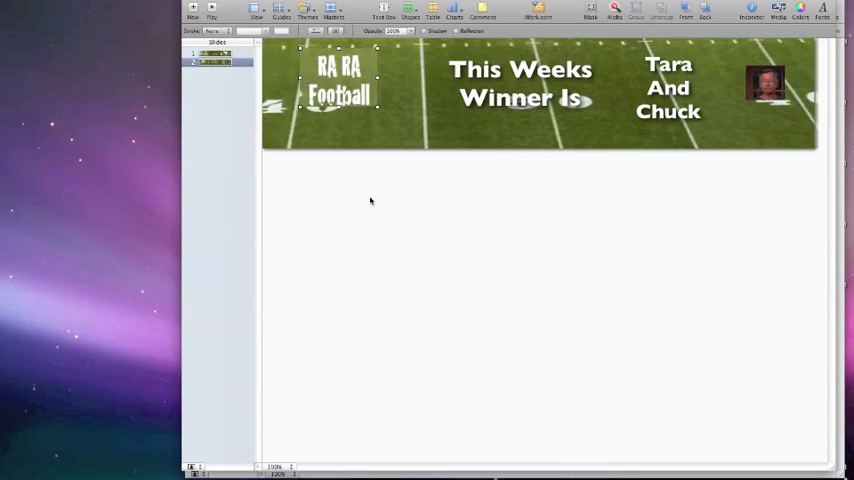
- Nudge the RA RA Football title slightly and compare against the winner slide
{"action": "left_click_drag", "start_coordinate": [340, 85], "coordinate": [350, 80]}
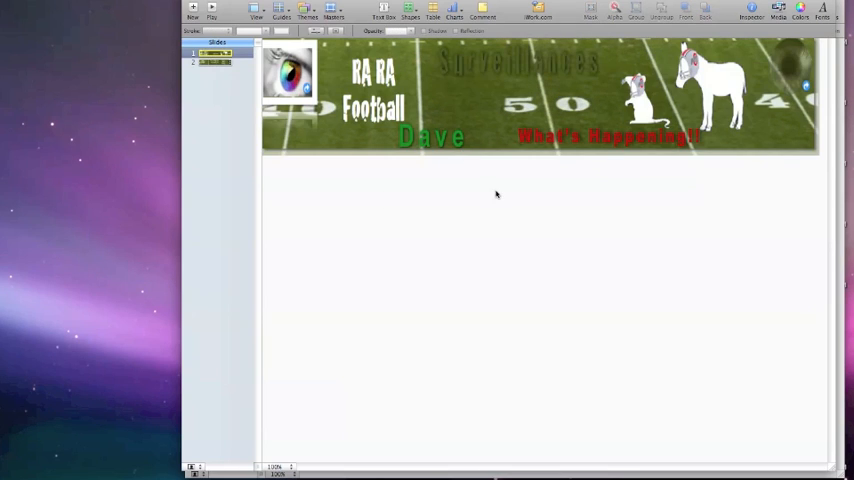
{"action": "mouse_move", "coordinate": [204, 82]}
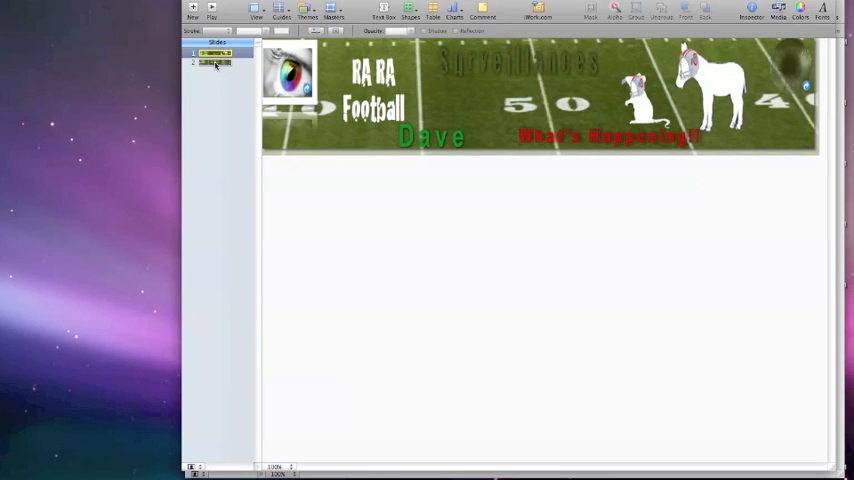
{"action": "left_click", "coordinate": [214, 63]}
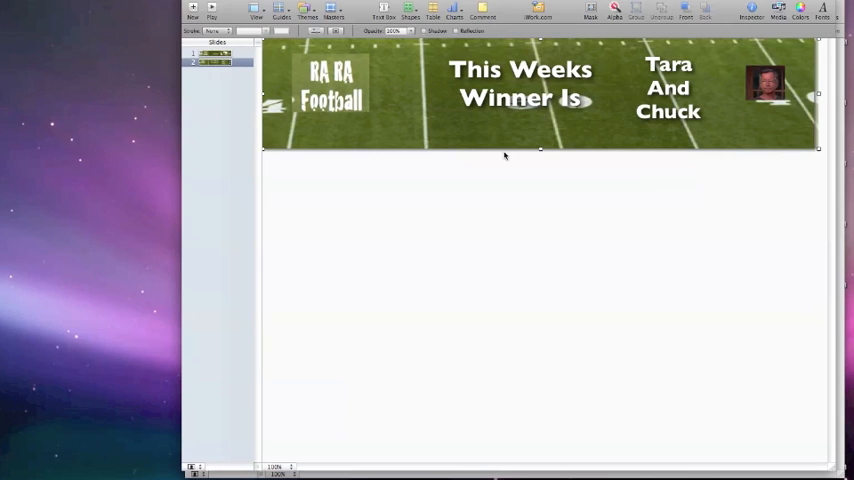
{"action": "mouse_move", "coordinate": [50, 5]}
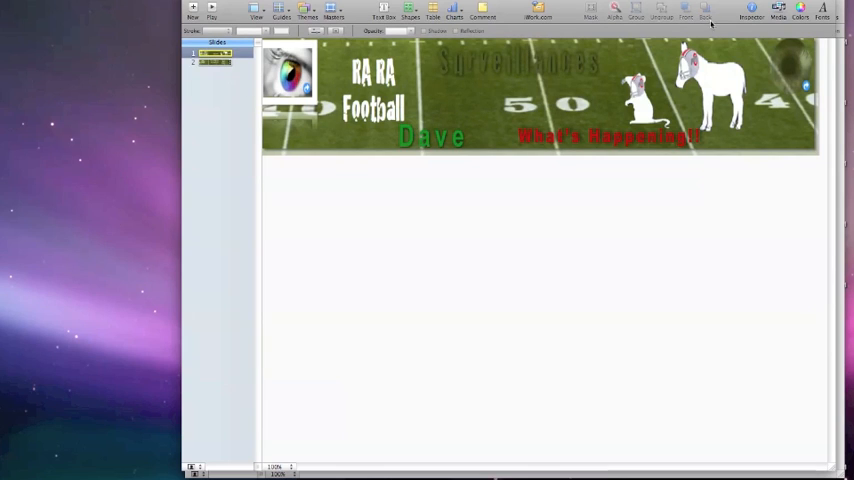
- Give slide 1 a Dissolve transition that starts automatically
{"action": "left_click", "coordinate": [751, 11]}
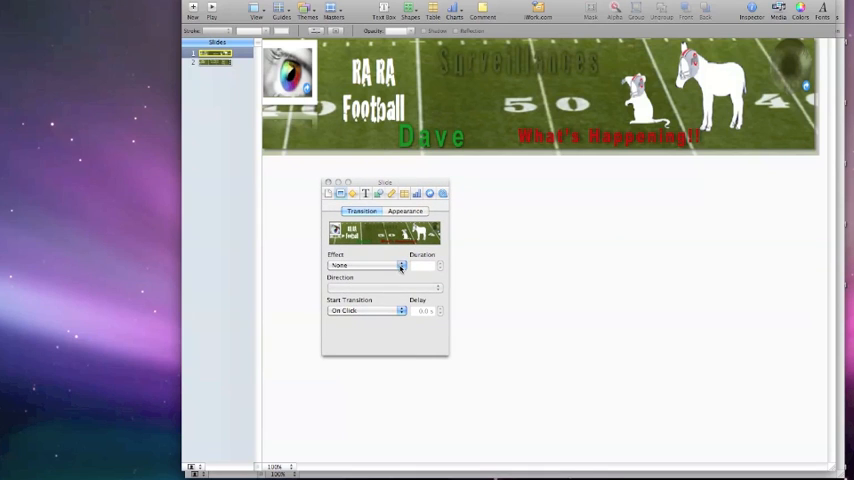
{"action": "left_click", "coordinate": [367, 265]}
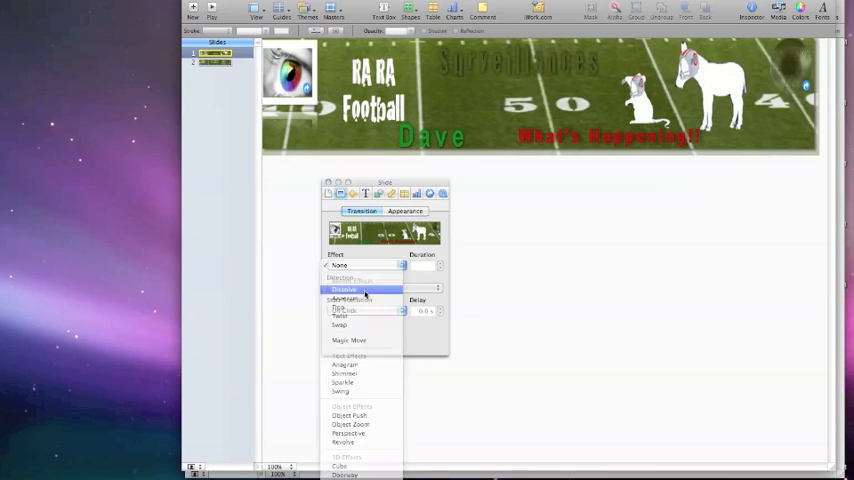
{"action": "left_click", "coordinate": [343, 289]}
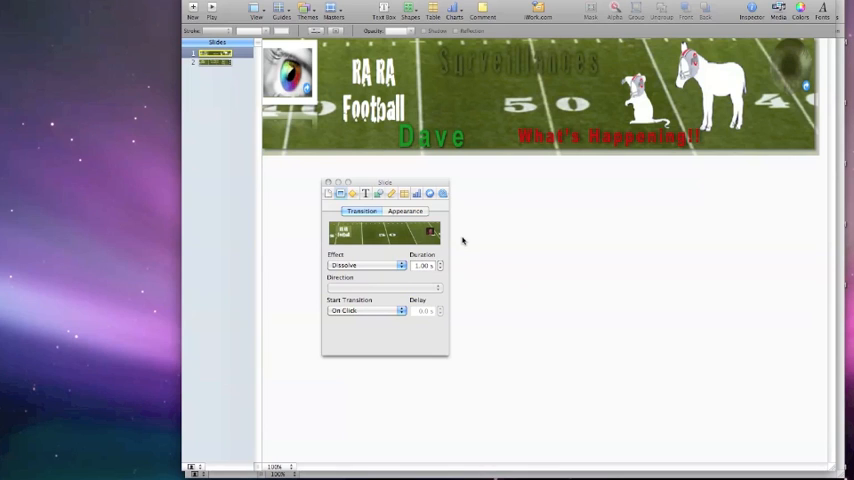
{"action": "left_click", "coordinate": [365, 310]}
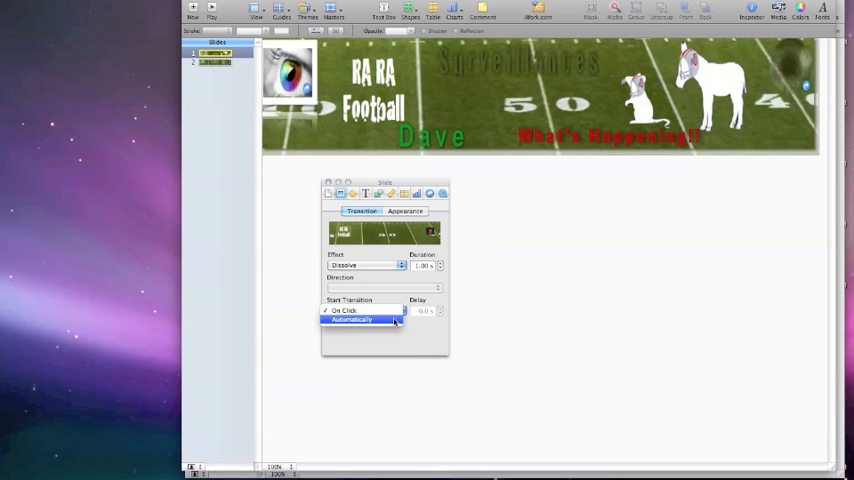
{"action": "left_click", "coordinate": [350, 319]}
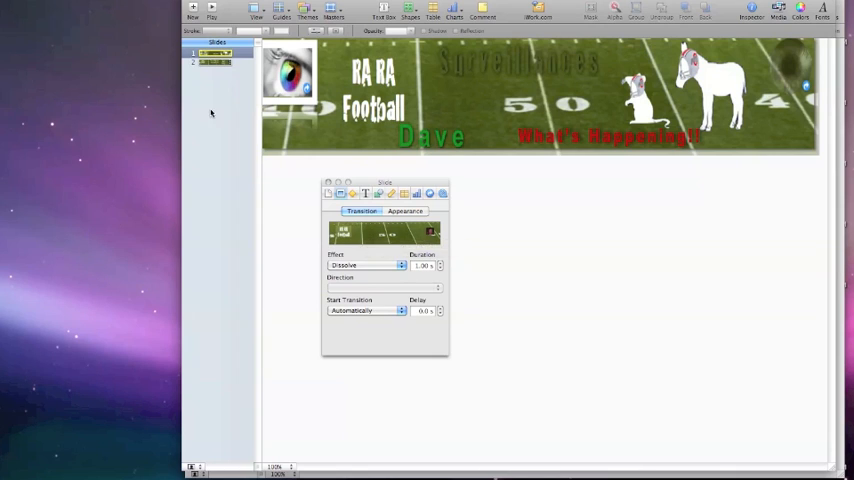
{"action": "left_click", "coordinate": [213, 63]}
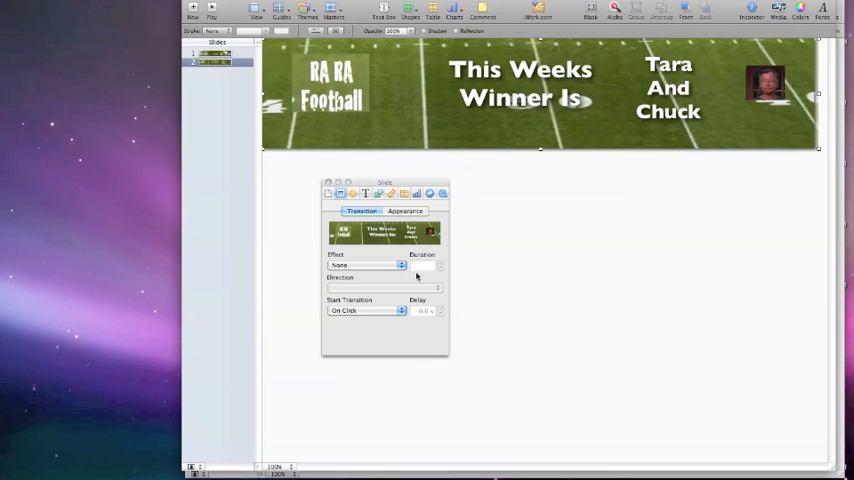
- Set the winner slide's transition effect to Dissolve
{"action": "left_click", "coordinate": [368, 265]}
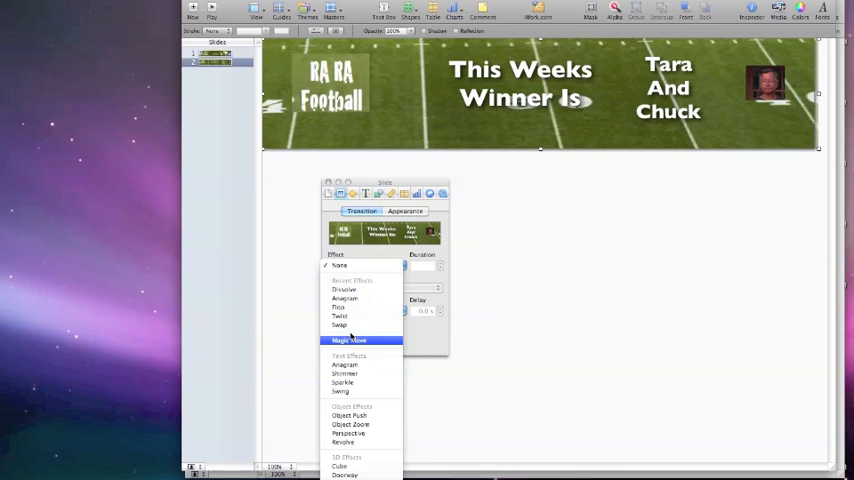
{"action": "left_click", "coordinate": [344, 289]}
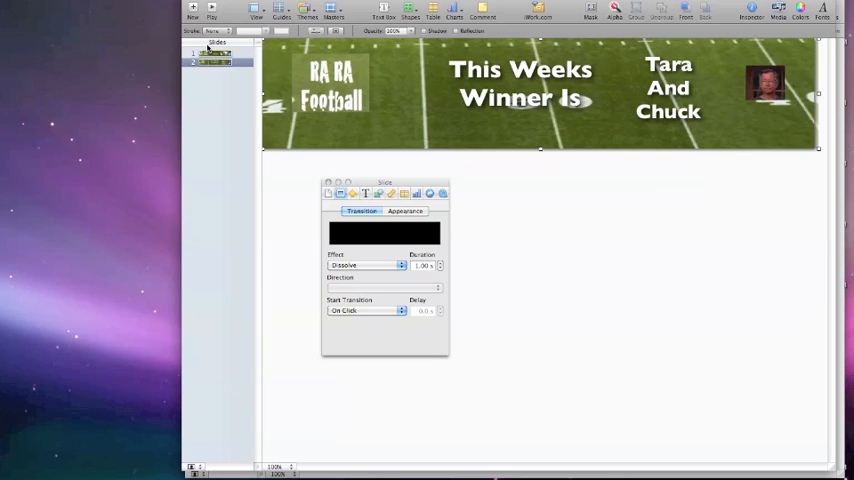
{"action": "mouse_move", "coordinate": [207, 125]}
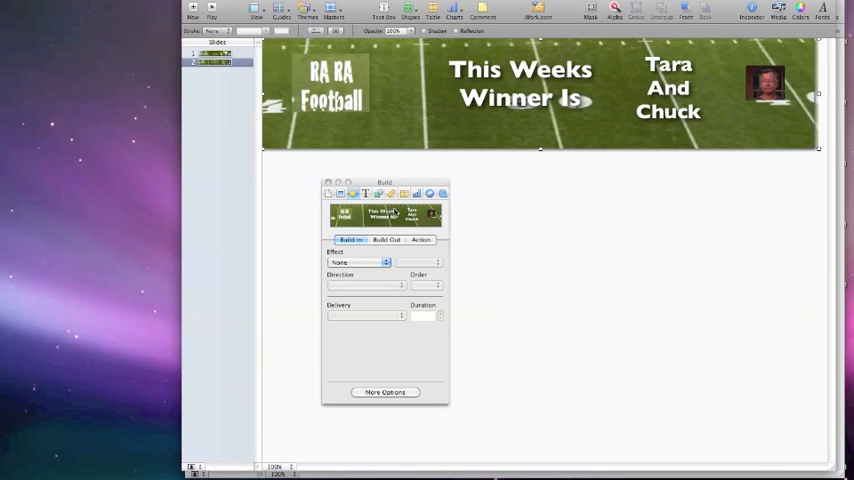
- Build in 'This Weeks Winner Is' with Scale Big by letter, from the centre
{"action": "left_click", "coordinate": [358, 262]}
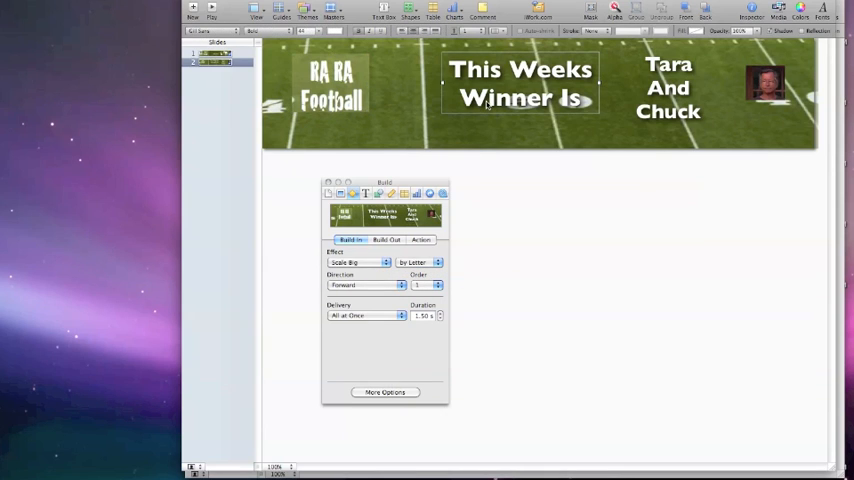
{"action": "left_click", "coordinate": [357, 262]}
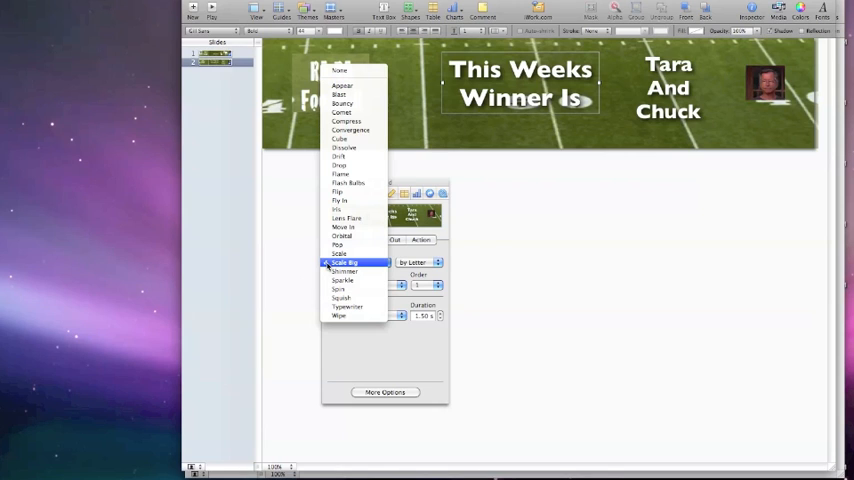
{"action": "left_click", "coordinate": [355, 262]}
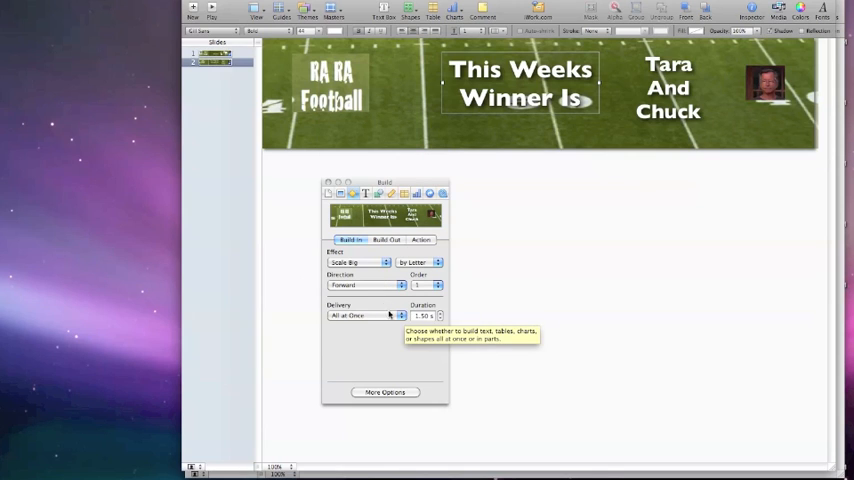
{"action": "left_click", "coordinate": [365, 315]}
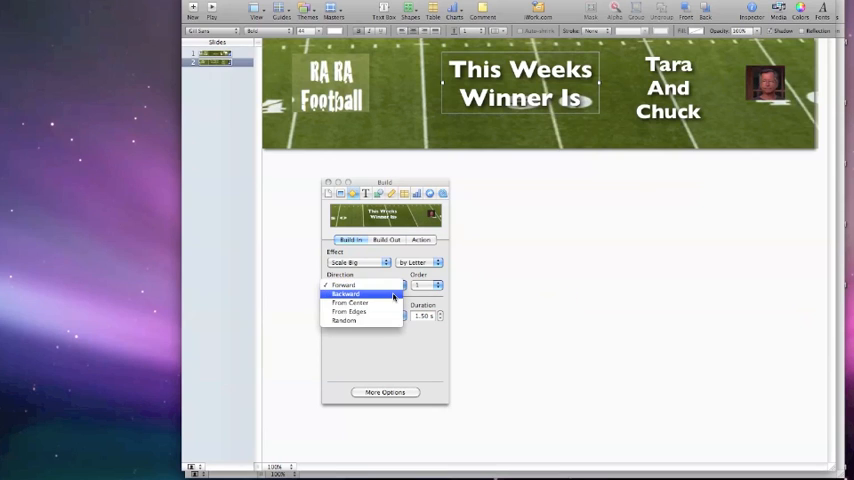
{"action": "left_click", "coordinate": [346, 293]}
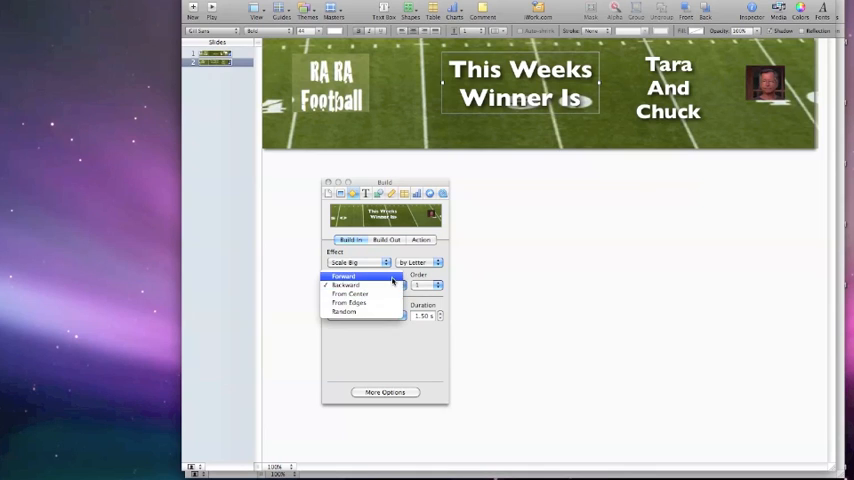
{"action": "left_click", "coordinate": [350, 294]}
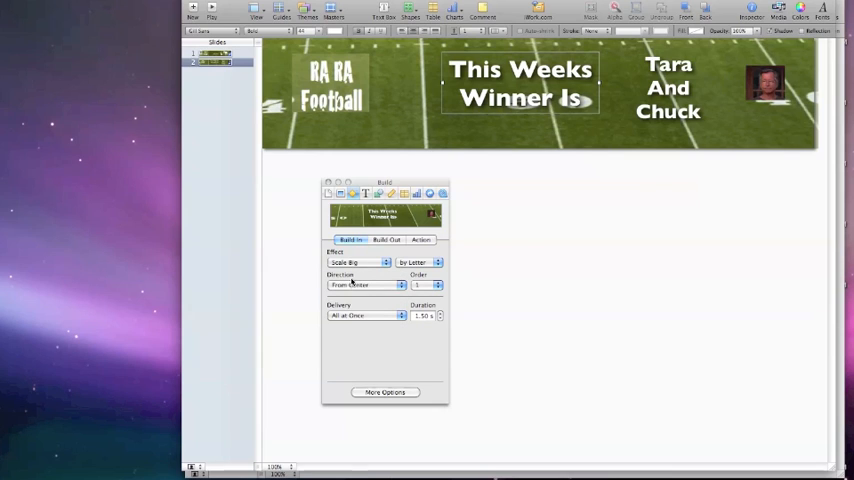
{"action": "mouse_move", "coordinate": [468, 242]}
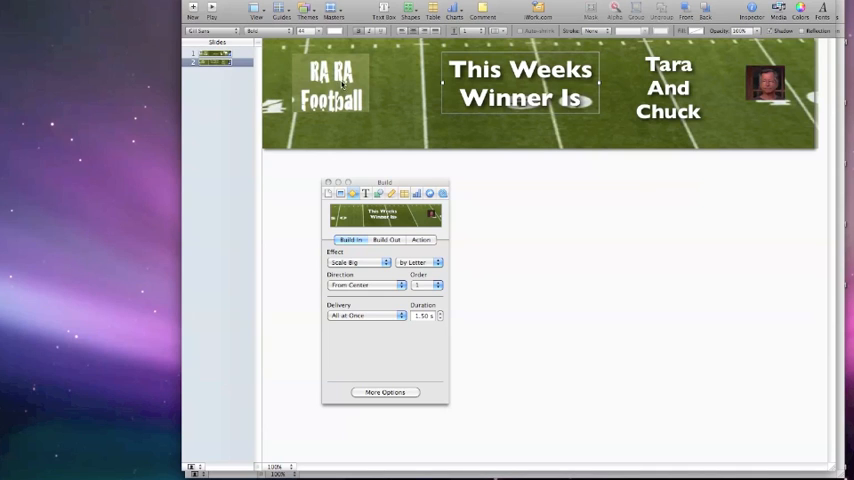
{"action": "mouse_move", "coordinate": [667, 91]}
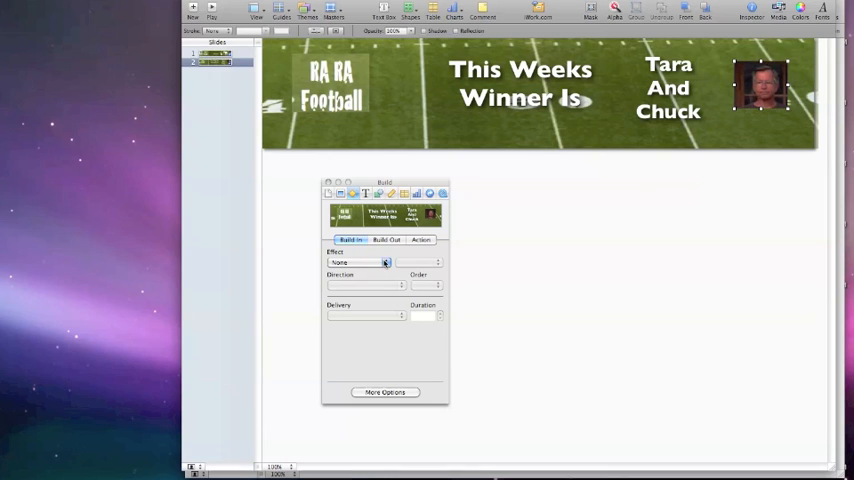
- Apply a Flash Bulbs build-in effect to the winner's portrait photo
{"action": "left_click", "coordinate": [383, 262]}
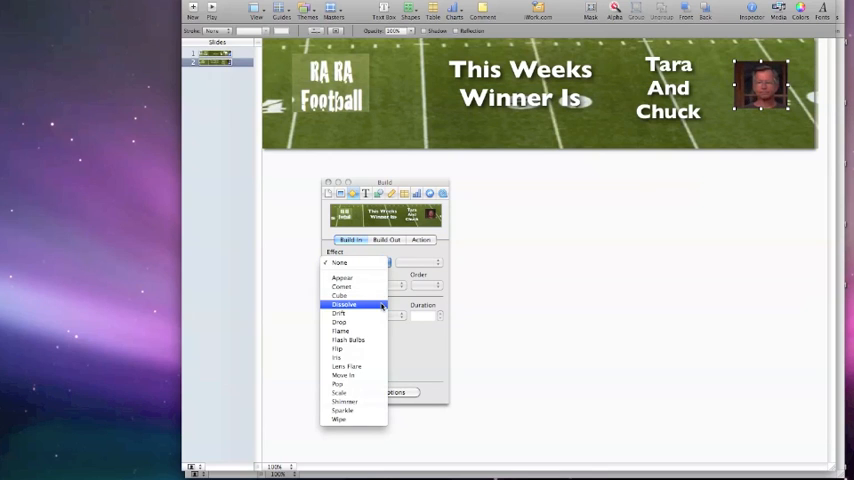
{"action": "left_click", "coordinate": [340, 331]}
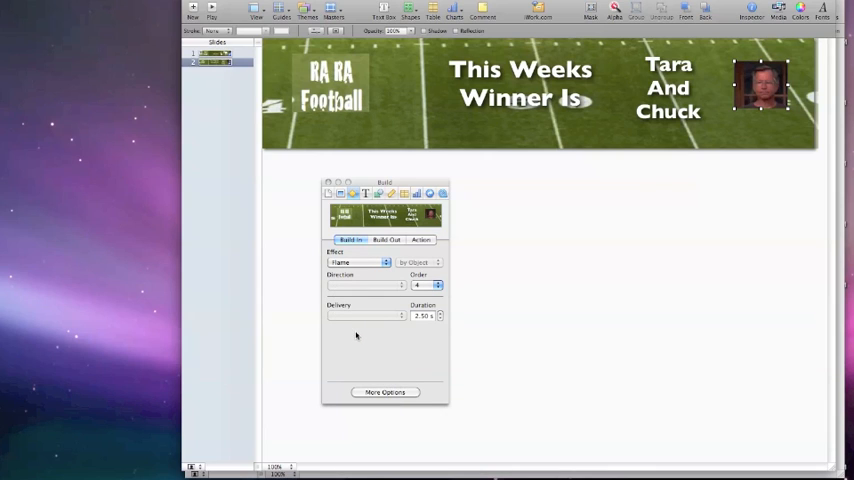
{"action": "left_click", "coordinate": [357, 262]}
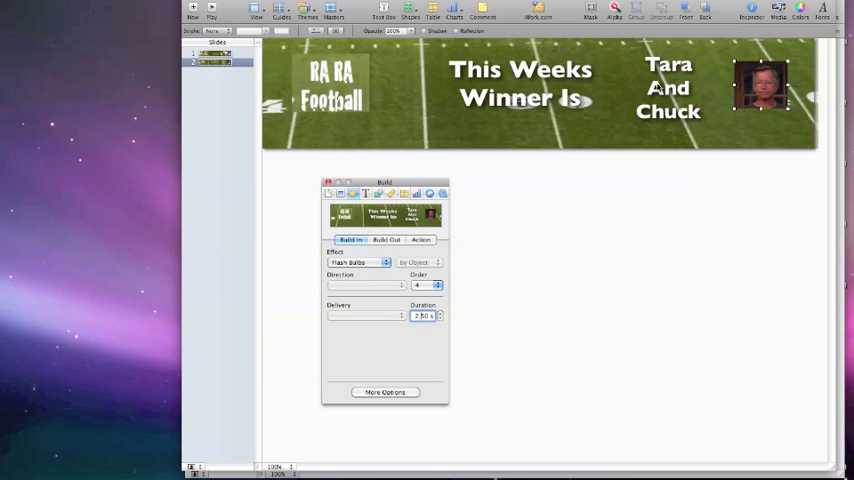
{"action": "mouse_move", "coordinate": [678, 134]}
{"action": "type", "text": "1.5"}
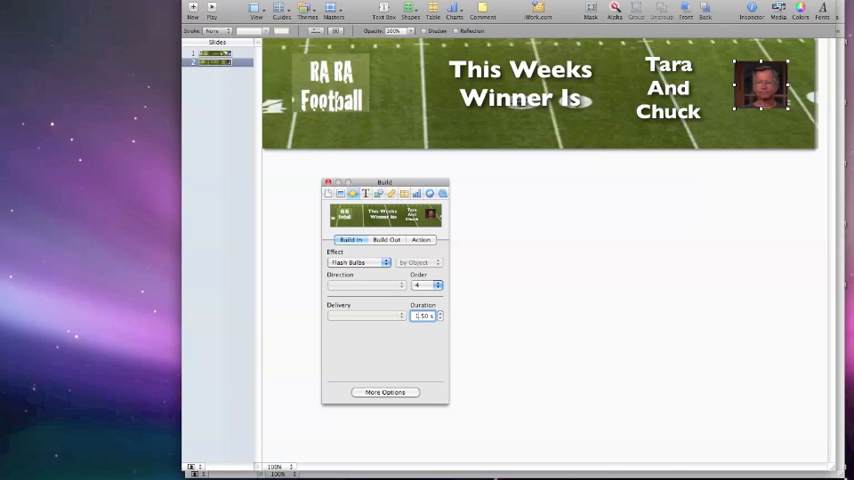
{"action": "mouse_move", "coordinate": [571, 169]}
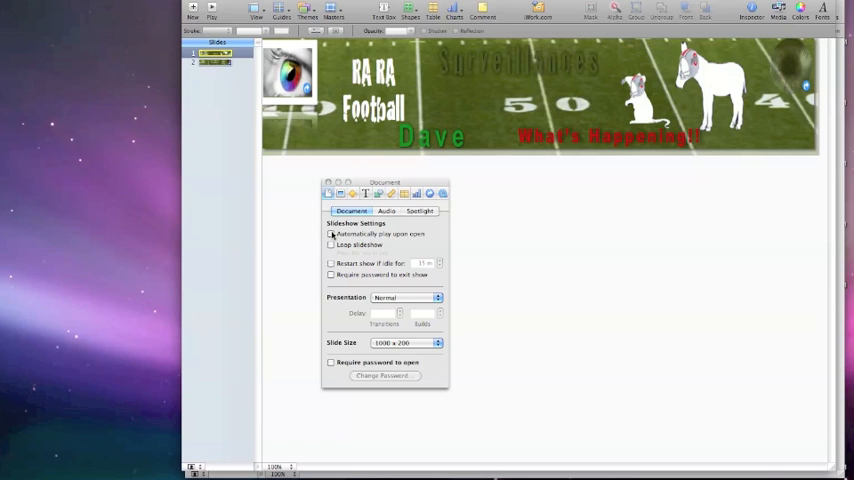
- Make the slideshow autoplay on open, loop, and run self-playing, adjusting the transition delay
{"action": "left_click", "coordinate": [332, 233]}
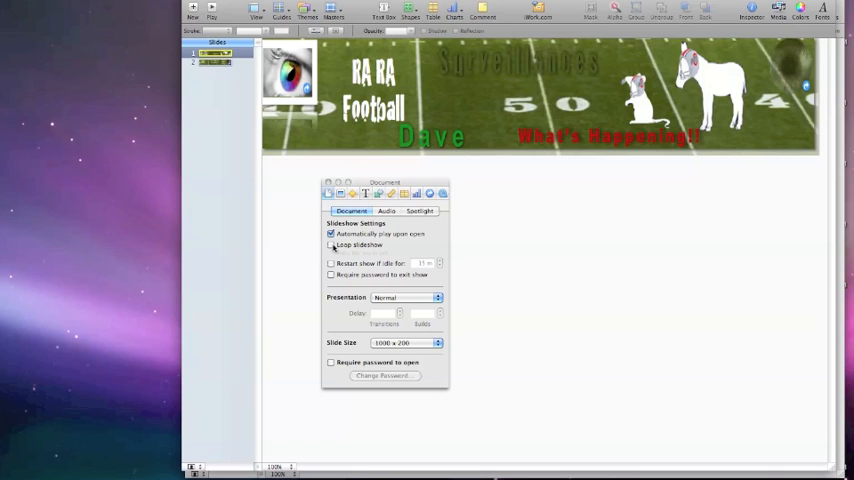
{"action": "left_click", "coordinate": [331, 244]}
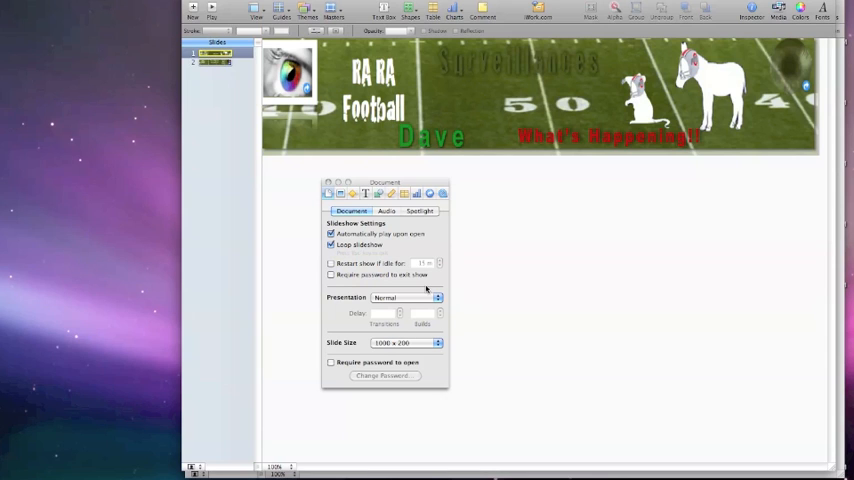
{"action": "left_click", "coordinate": [406, 298]}
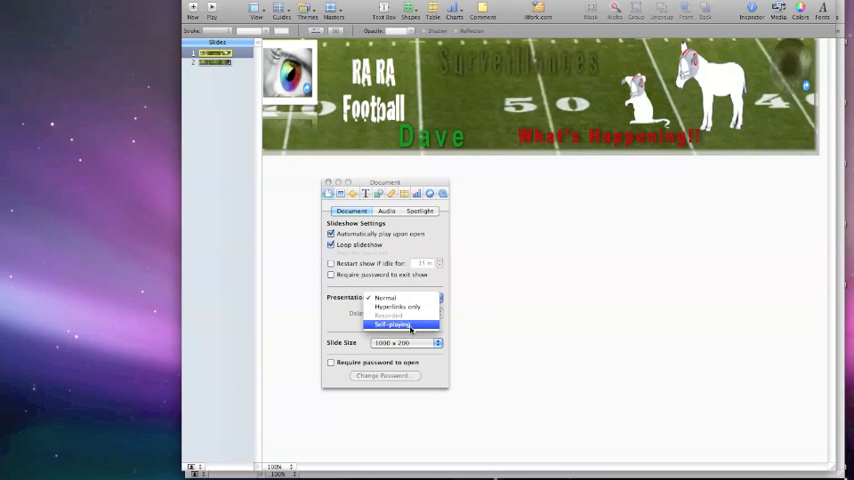
{"action": "left_click", "coordinate": [392, 324]}
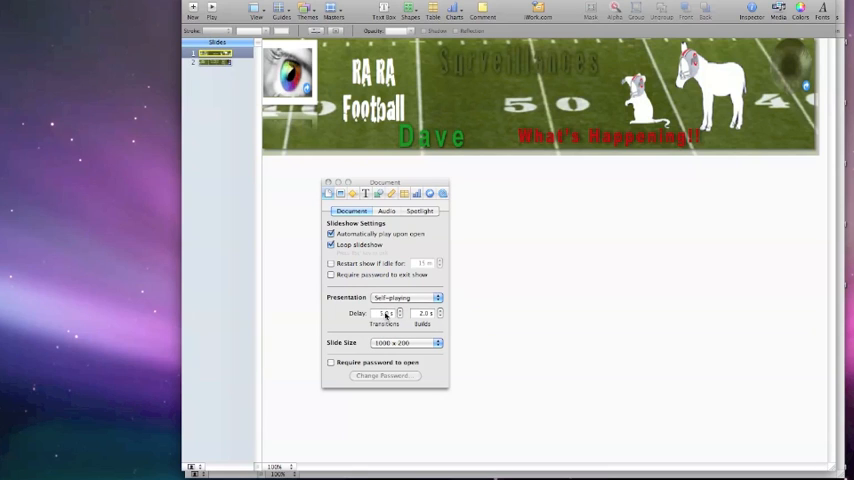
{"action": "left_click", "coordinate": [385, 313]}
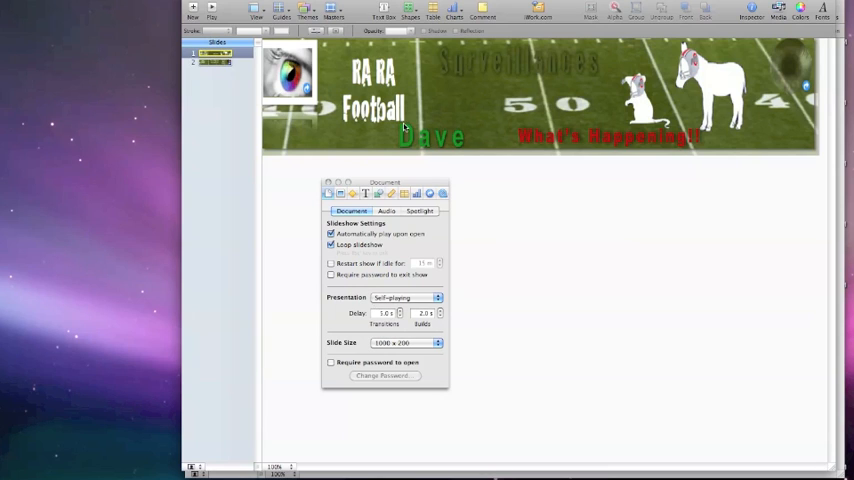
{"action": "mouse_move", "coordinate": [476, 269]}
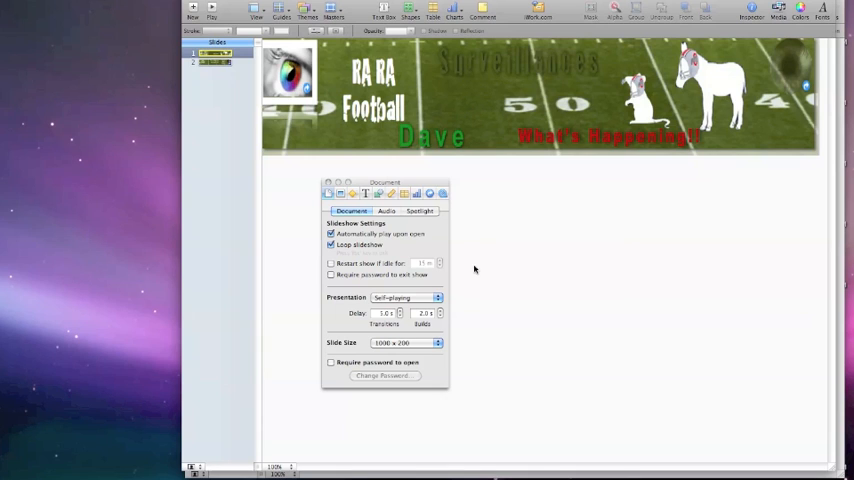
{"action": "mouse_move", "coordinate": [408, 356]}
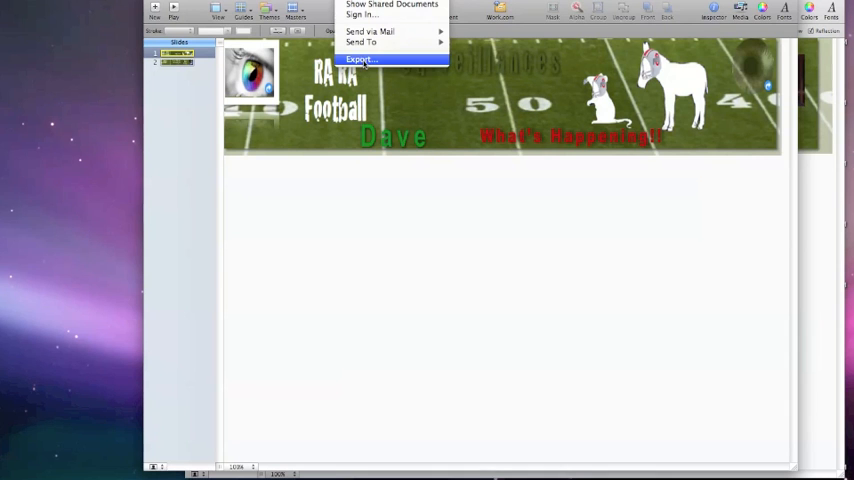
- Set up a QuickTime export with 4.0-second slide duration and a Custom movie format
{"action": "left_click", "coordinate": [360, 59]}
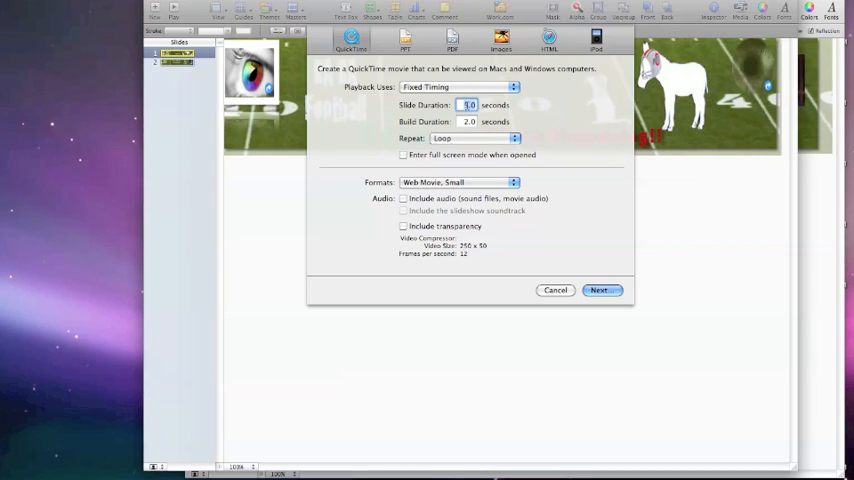
{"action": "left_click", "coordinate": [468, 121]}
{"action": "type", "text": "1"}
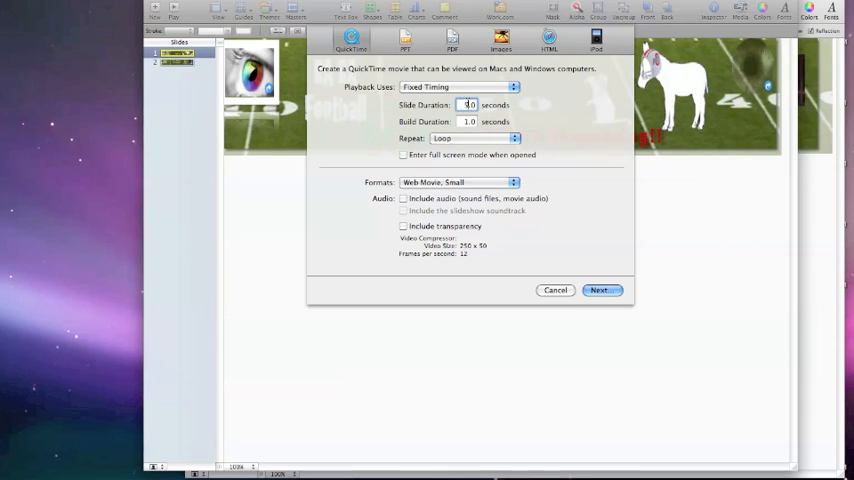
{"action": "type", "text": "4.0"}
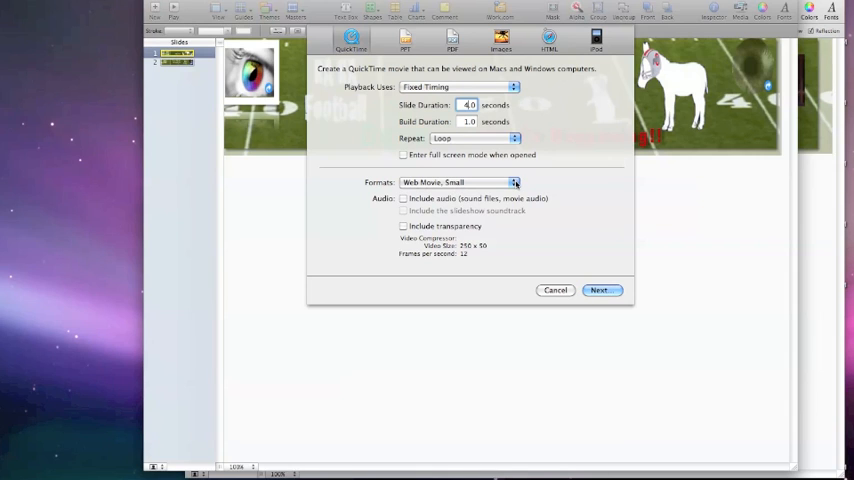
{"action": "left_click", "coordinate": [457, 182]}
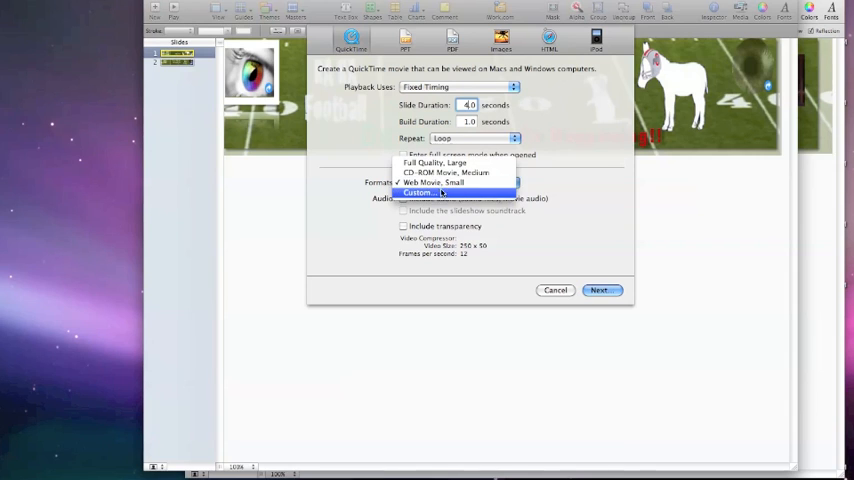
{"action": "left_click", "coordinate": [418, 193]}
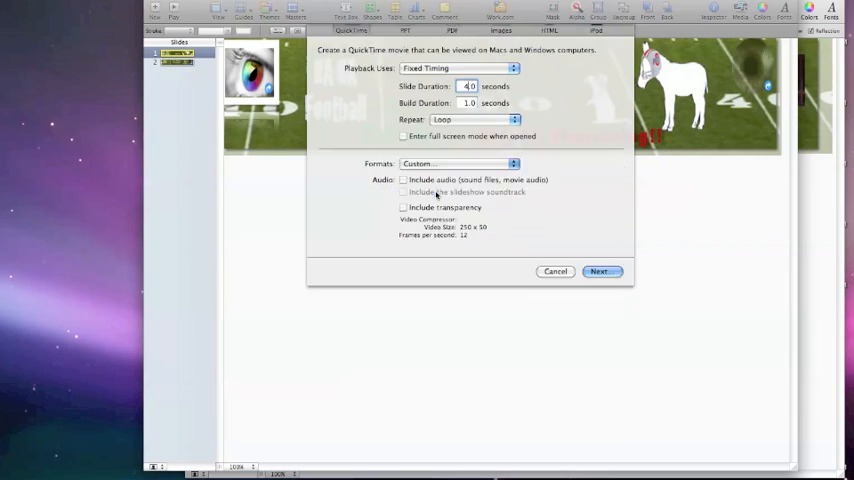
- Review the compression settings, keeping 1000×200 H.264 video with no audio
{"action": "left_click", "coordinate": [458, 163]}
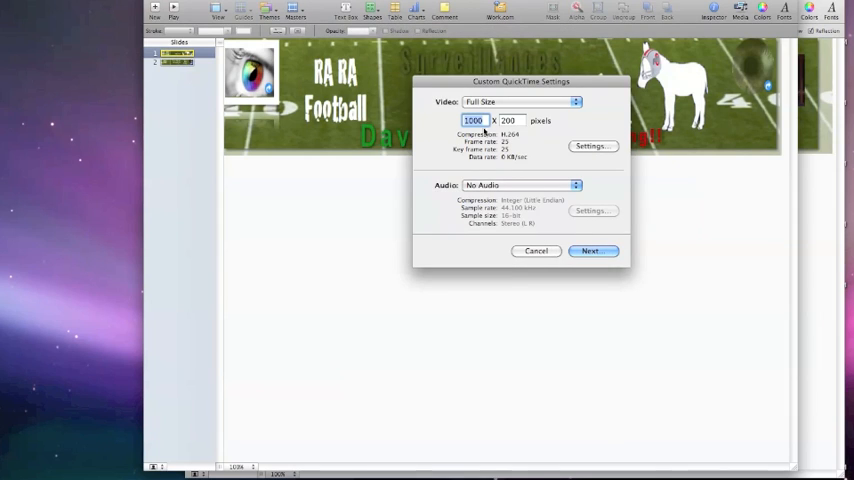
{"action": "mouse_move", "coordinate": [597, 127]}
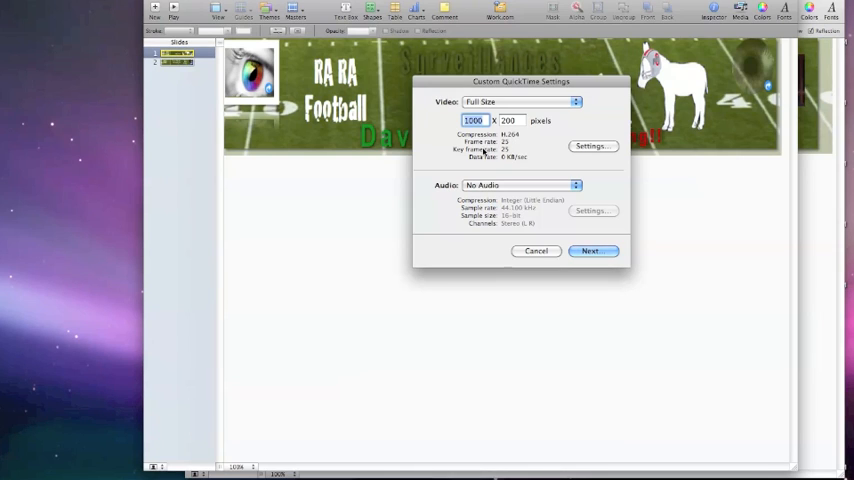
{"action": "mouse_move", "coordinate": [485, 152]}
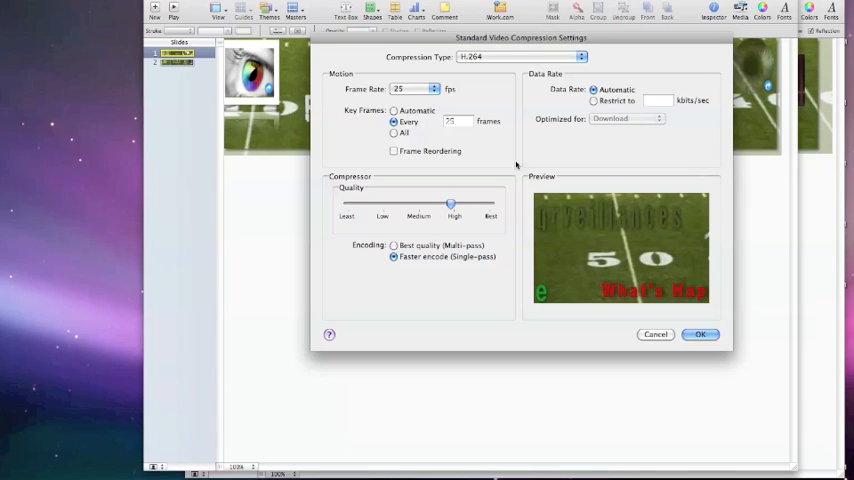
{"action": "mouse_move", "coordinate": [542, 120]}
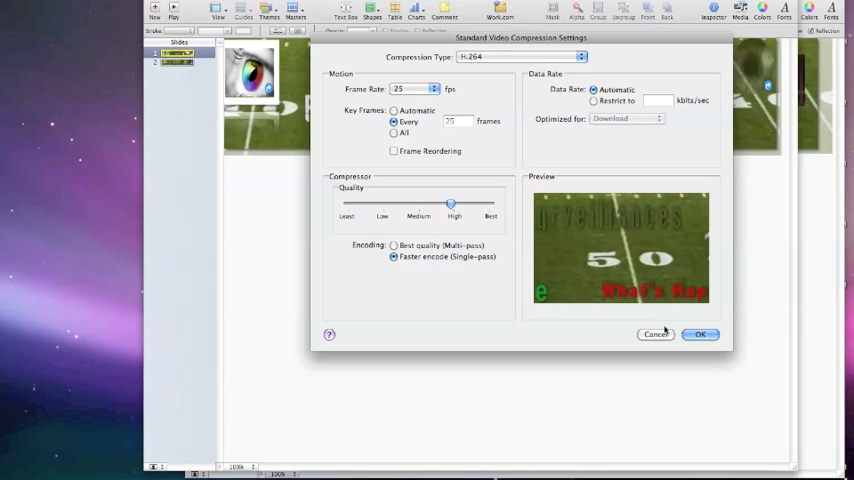
{"action": "left_click", "coordinate": [700, 334]}
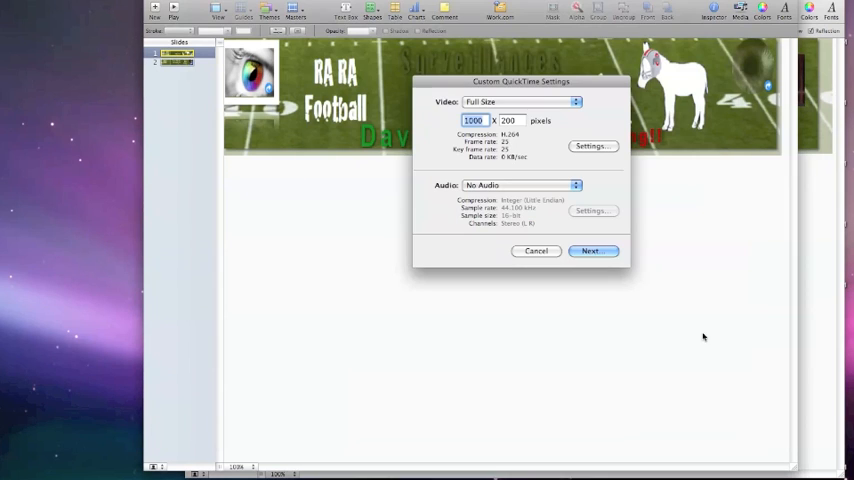
{"action": "mouse_move", "coordinate": [593, 251]}
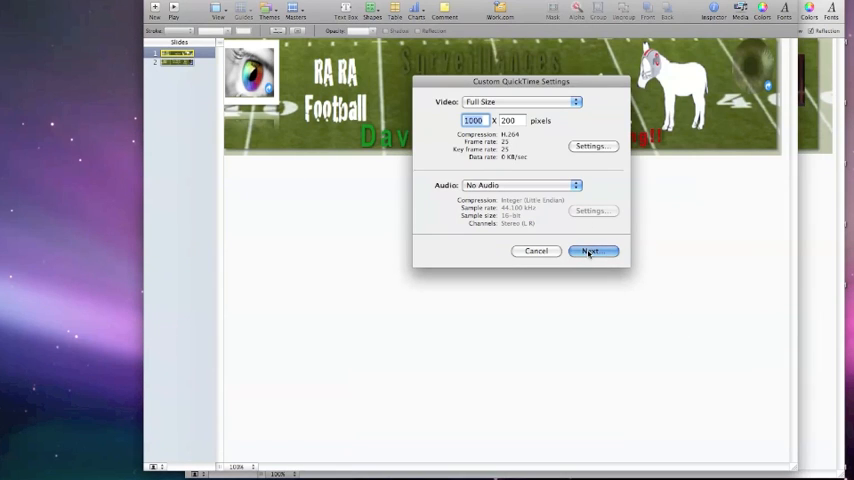
- Export the movie as 'RARA Football Demonstration' into the Movies folder
{"action": "left_click", "coordinate": [593, 251]}
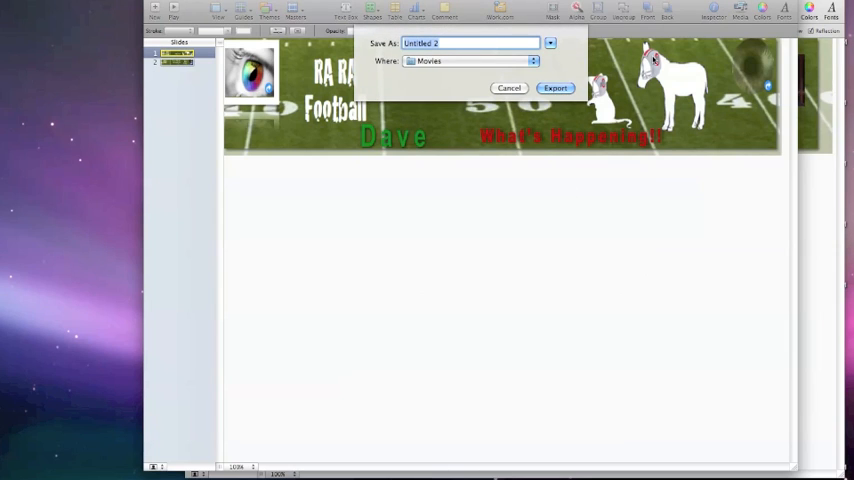
{"action": "type", "text": "RARA Football Demonstration"}
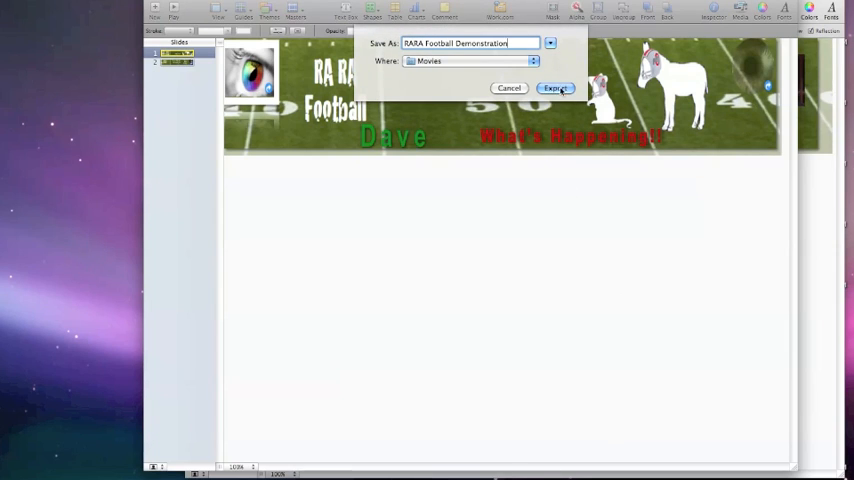
{"action": "left_click", "coordinate": [556, 88]}
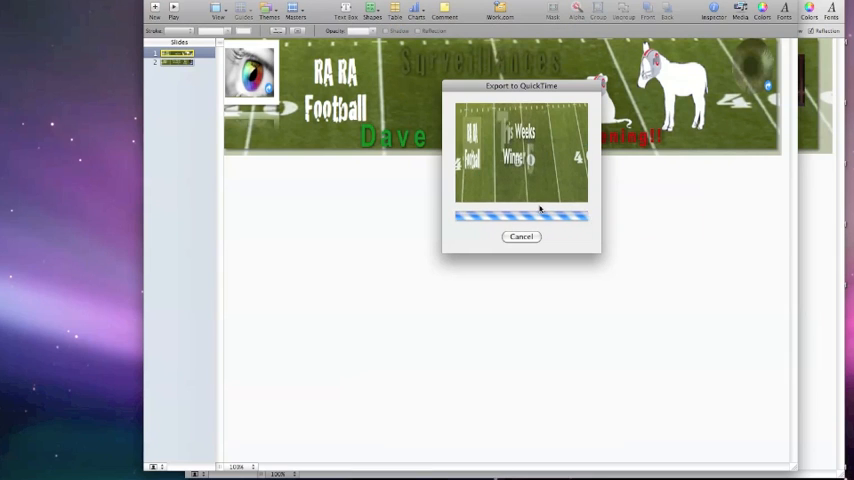